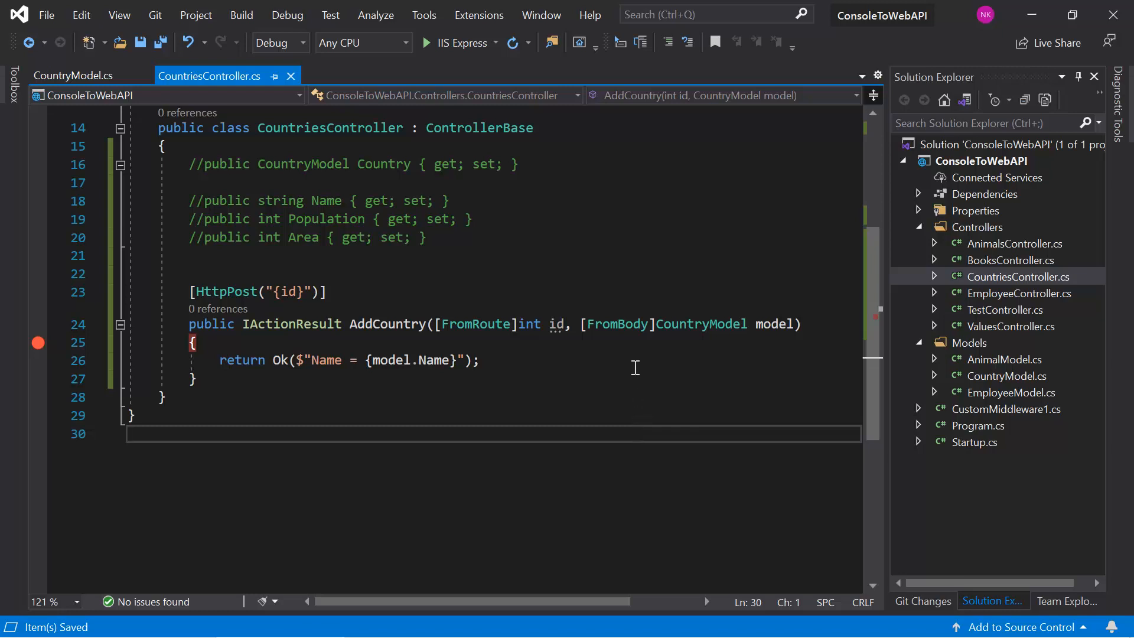
Replace the FromBody attribute on AddCountry's model parameter with FromForm
{"action": "double_click", "coordinate": [617, 324]}
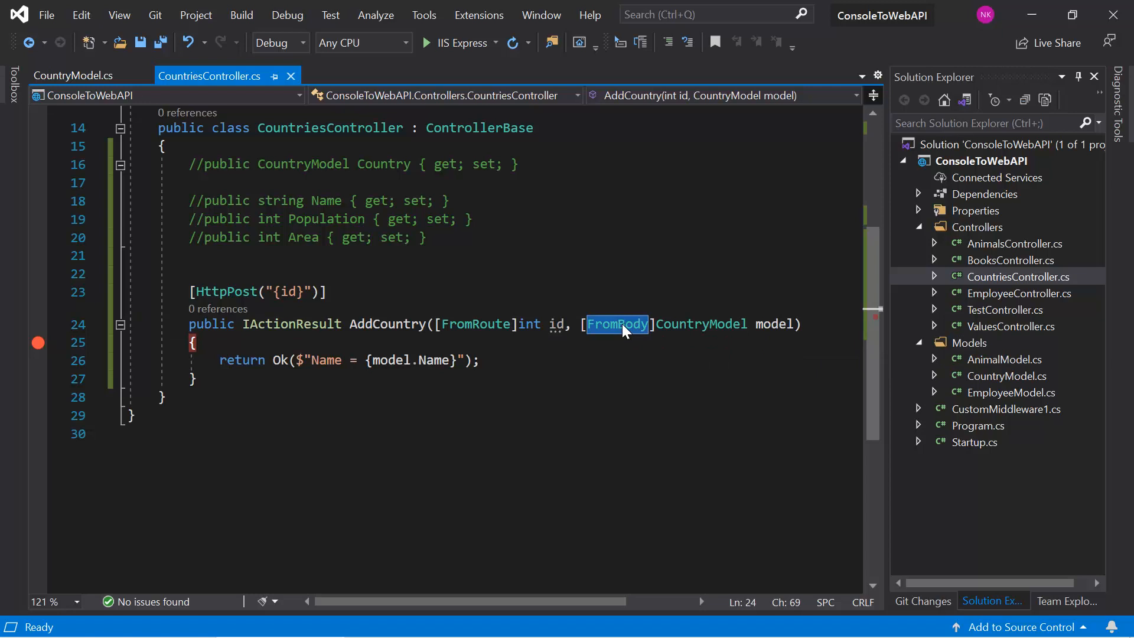
{"action": "type", "text": "FromForm"}
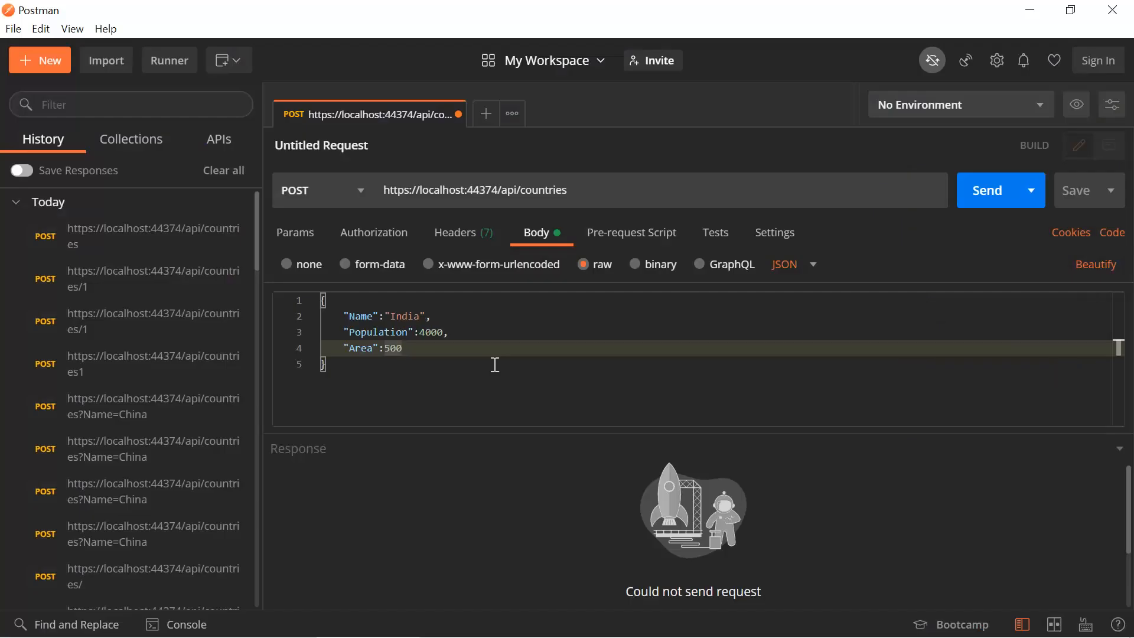
{"action": "mouse_move", "coordinate": [473, 348]}
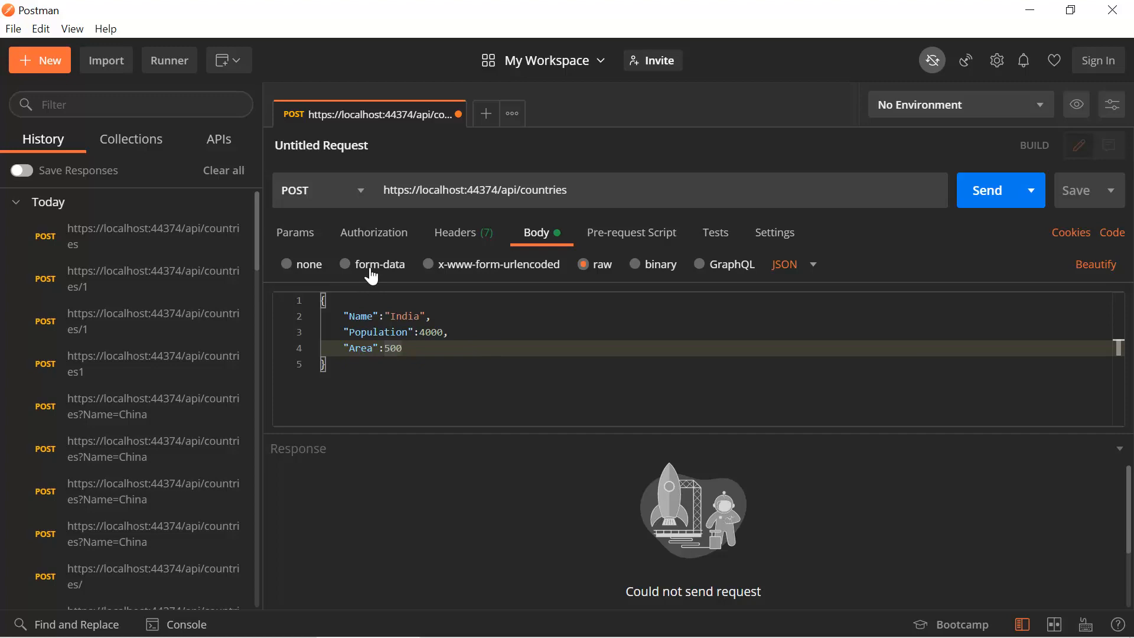
Set a form-data body with key name = USA and append /23 to the countries URL
{"action": "left_click", "coordinate": [344, 264]}
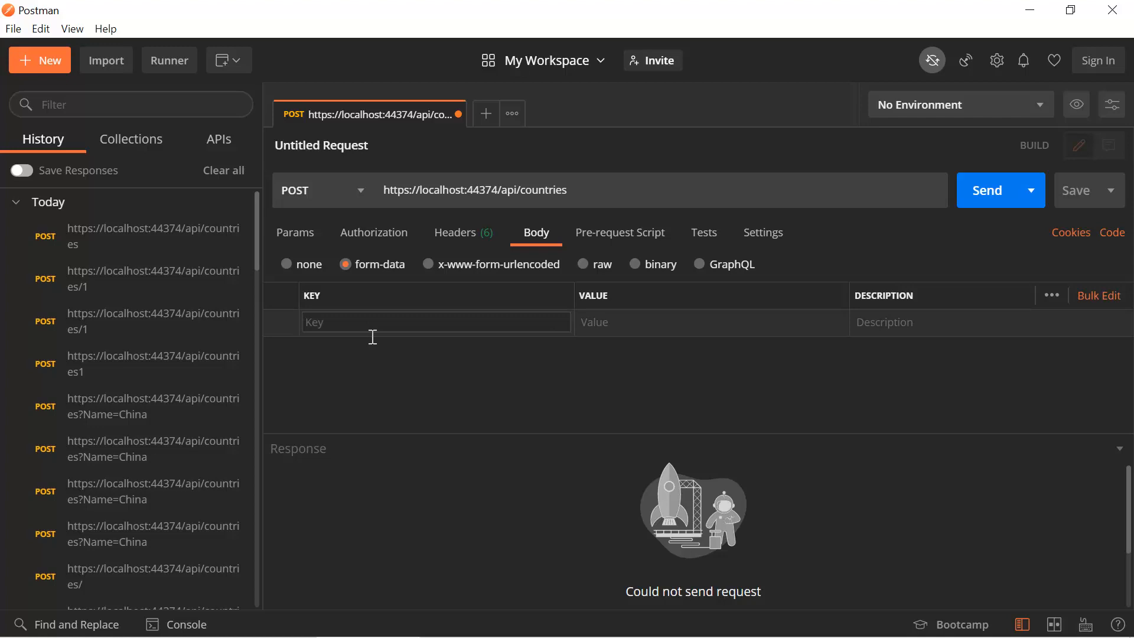
{"action": "type", "text": "name"}
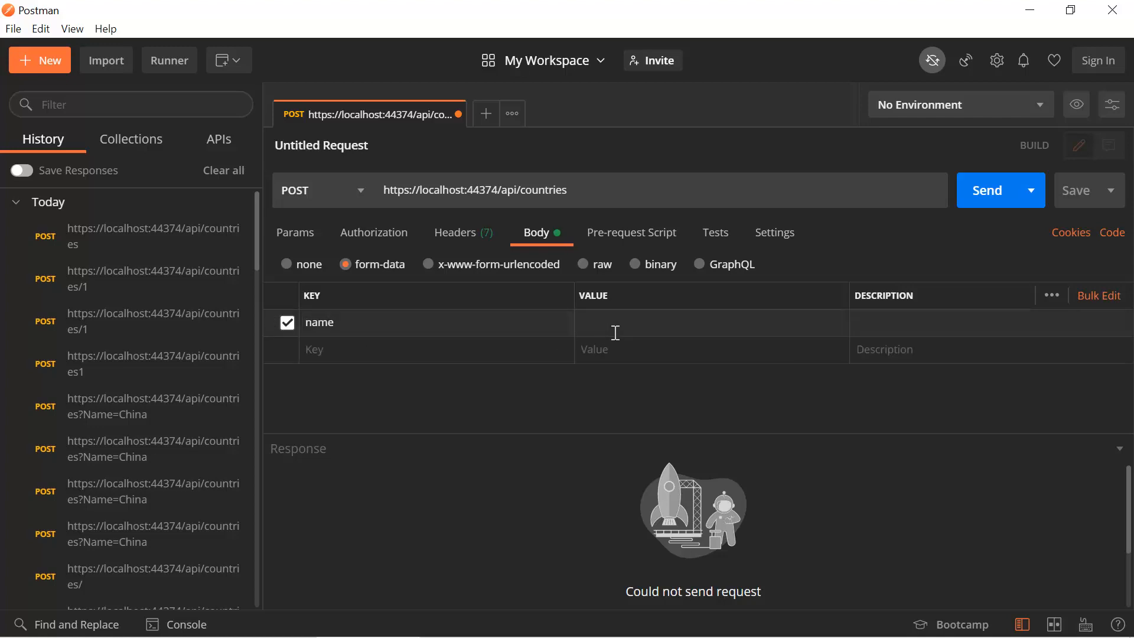
{"action": "type", "text": "USA"}
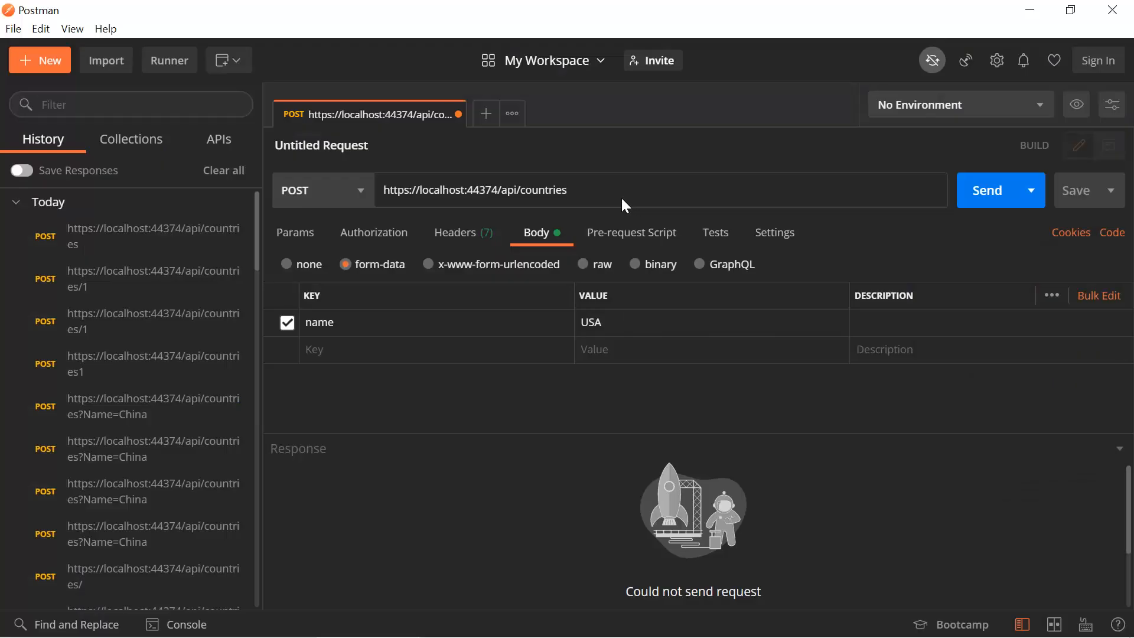
{"action": "type", "text": "/23"}
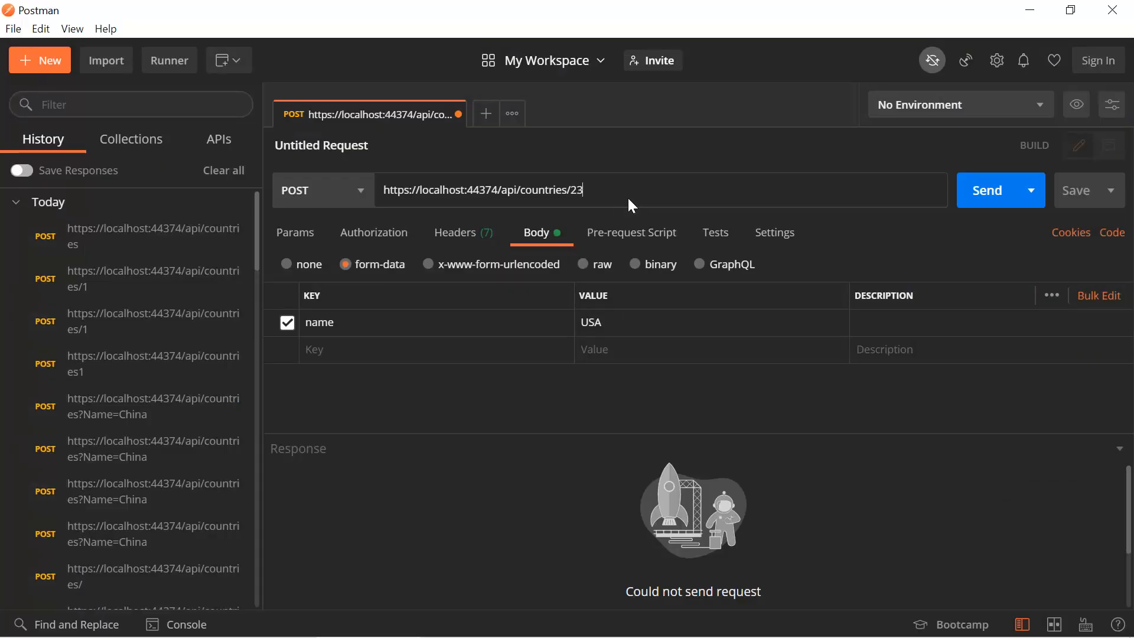
Send the form-data request and expand the bound model at the AddCountry breakpoint
{"action": "left_click", "coordinate": [1000, 190]}
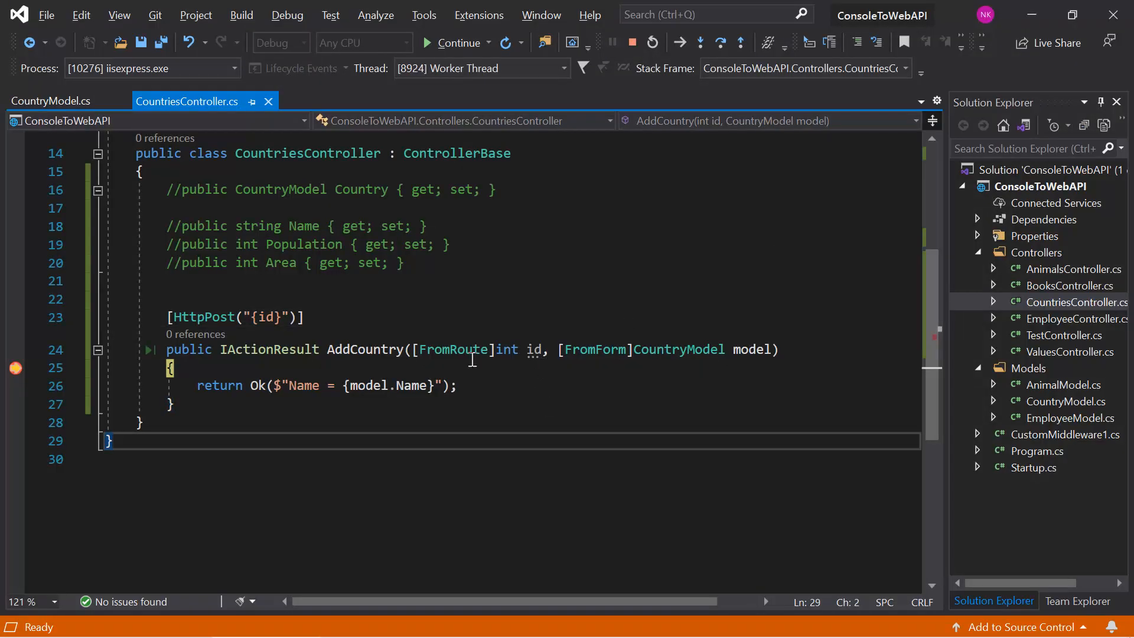
{"action": "mouse_move", "coordinate": [524, 360]}
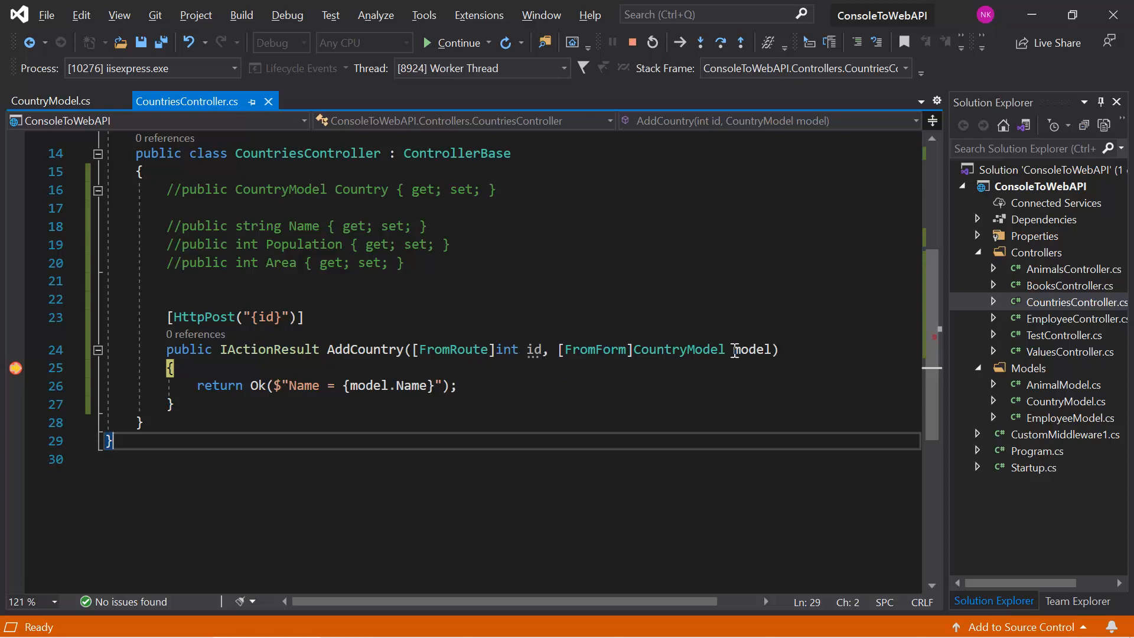
{"action": "mouse_move", "coordinate": [732, 349]}
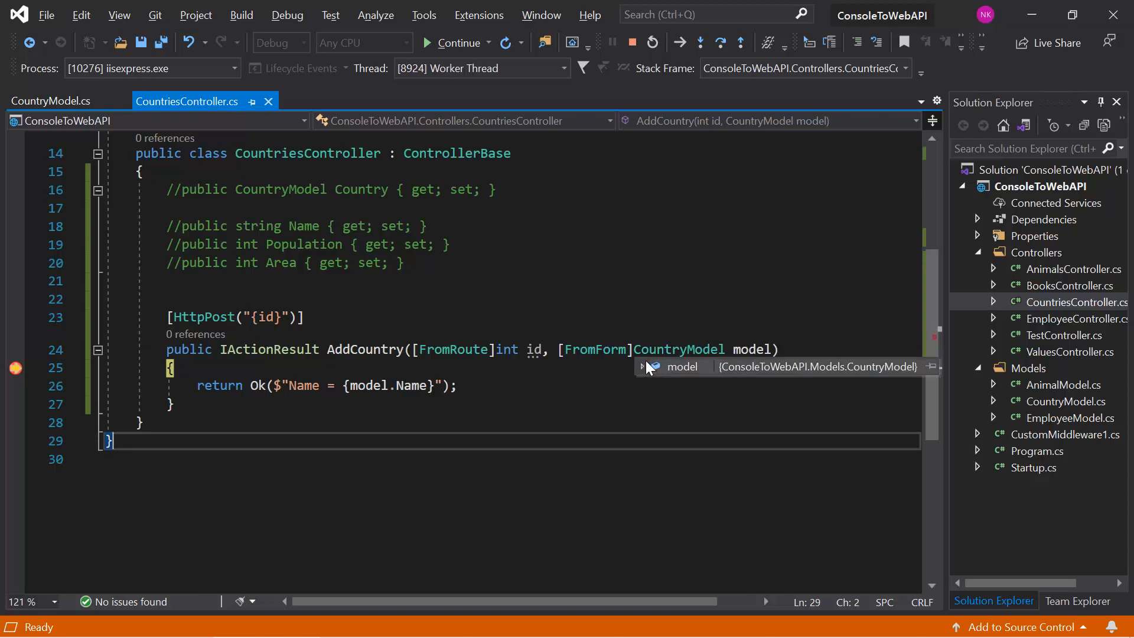
{"action": "left_click", "coordinate": [644, 367]}
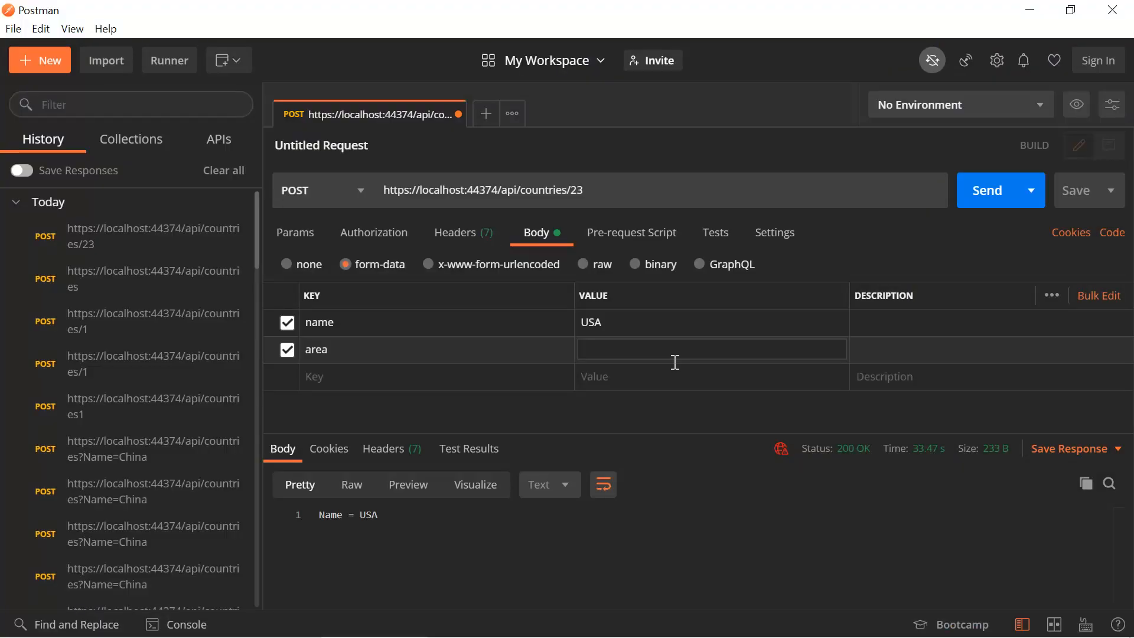
Give the new area form-data key the value 200 alongside name USA
{"action": "left_click", "coordinate": [650, 349]}
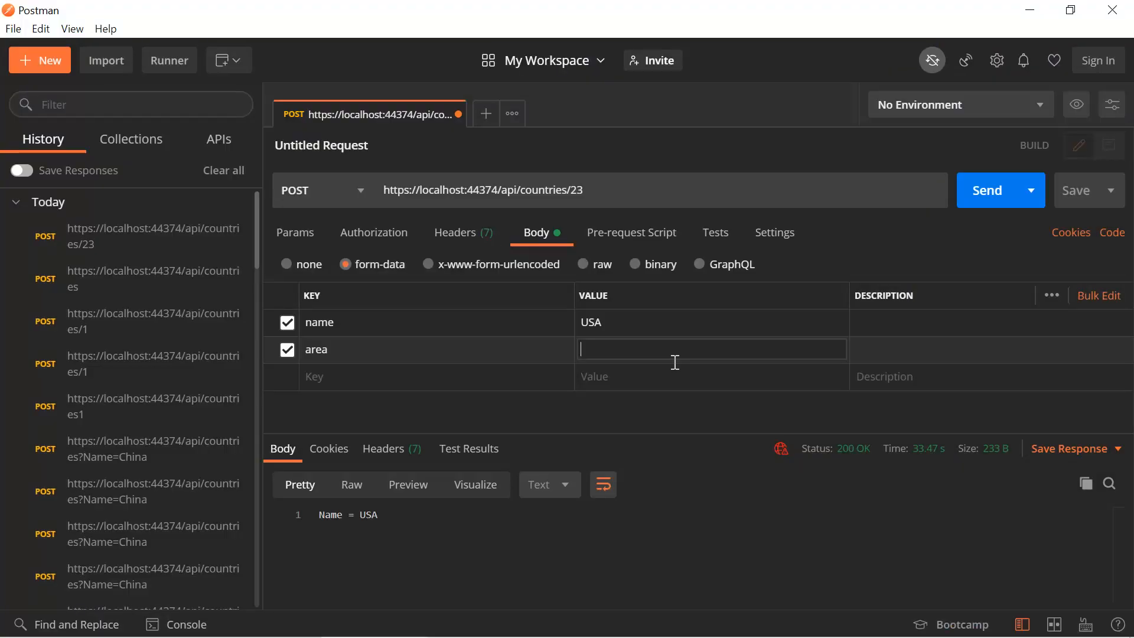
{"action": "type", "text": "200"}
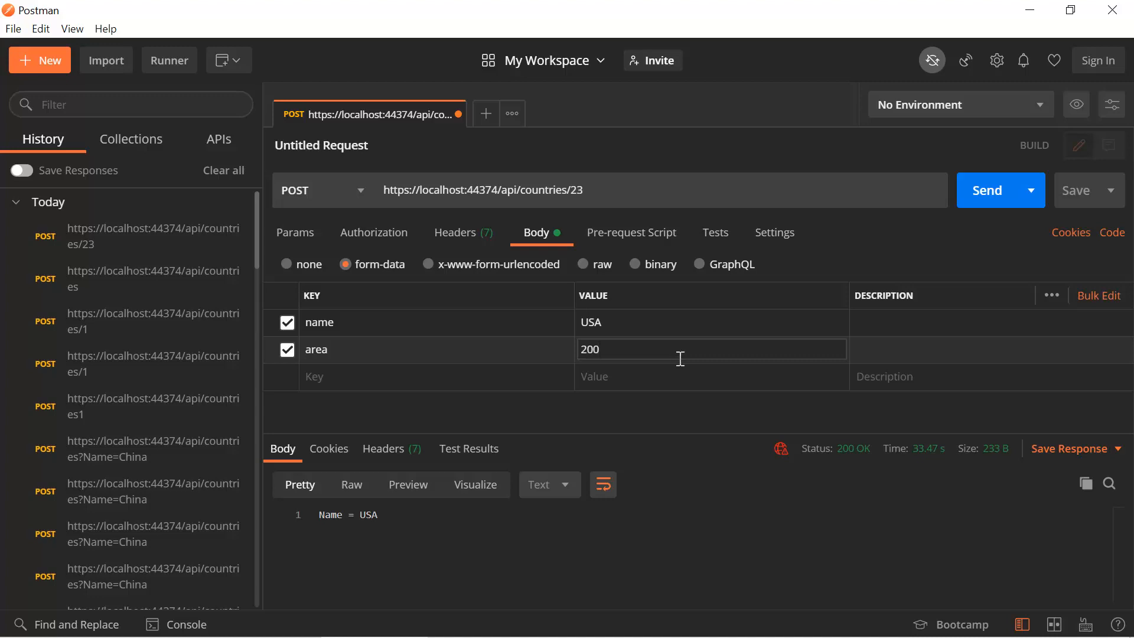